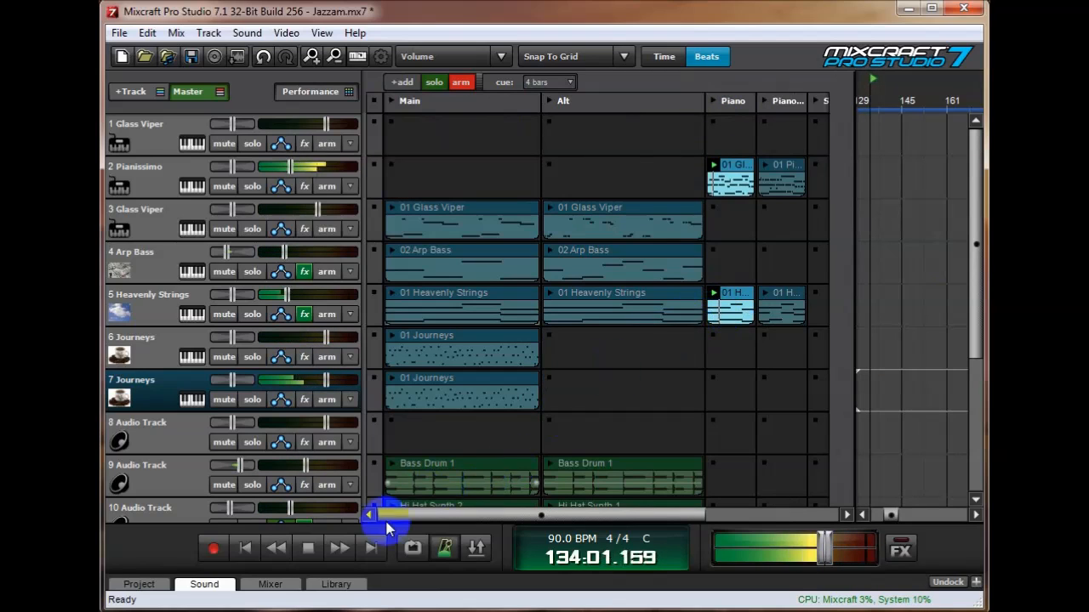
mouse_move(553, 102)
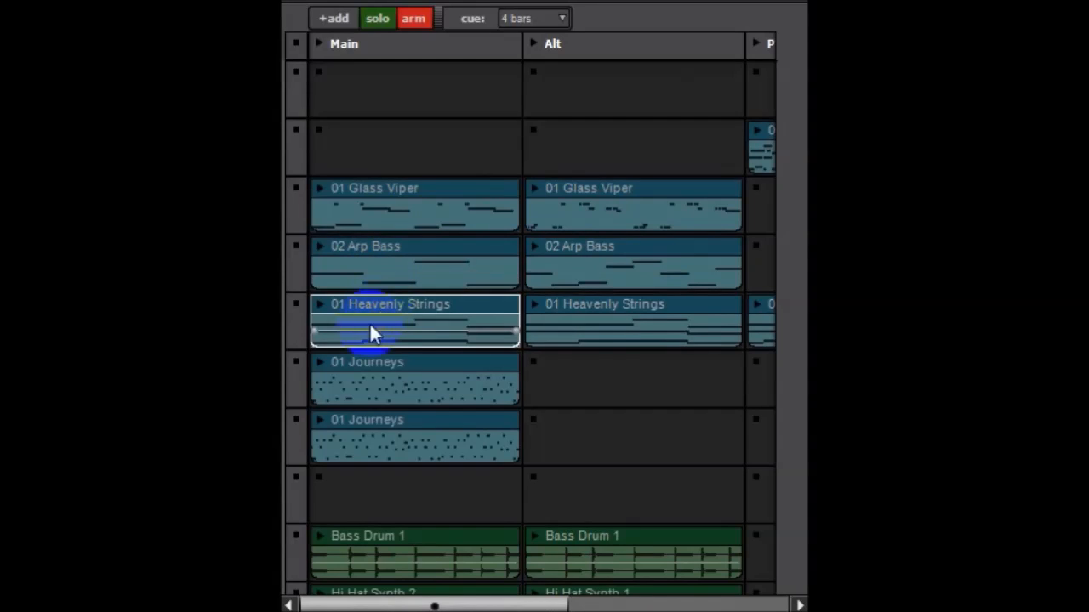
Step: Scroll the track list to the Bass Drum and Hi Hat Synth rows and trigger the Glass Viper Main clip
scroll(down, 3)
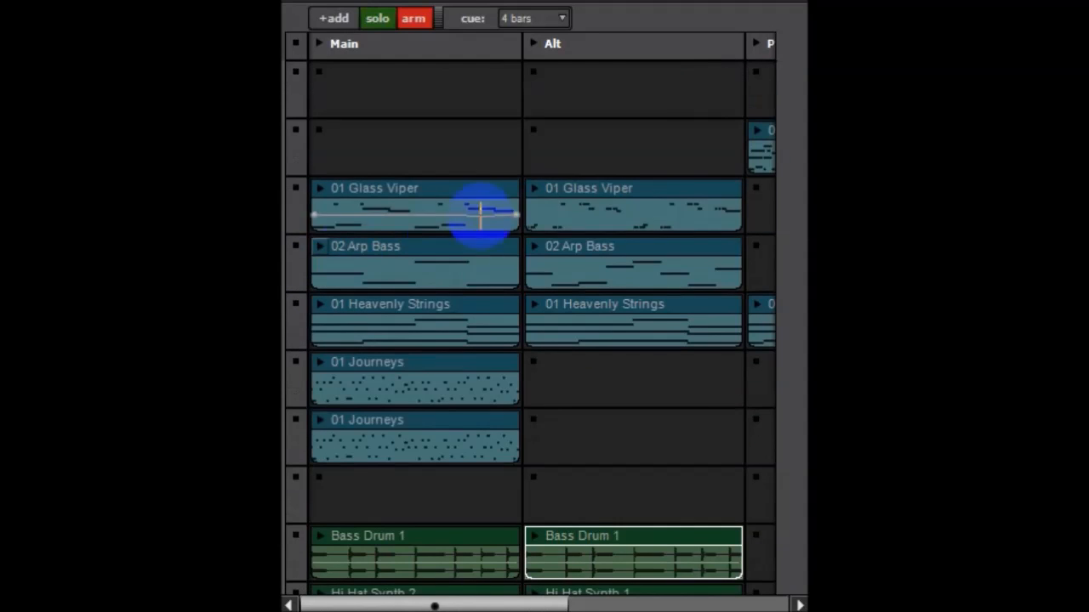
click(632, 207)
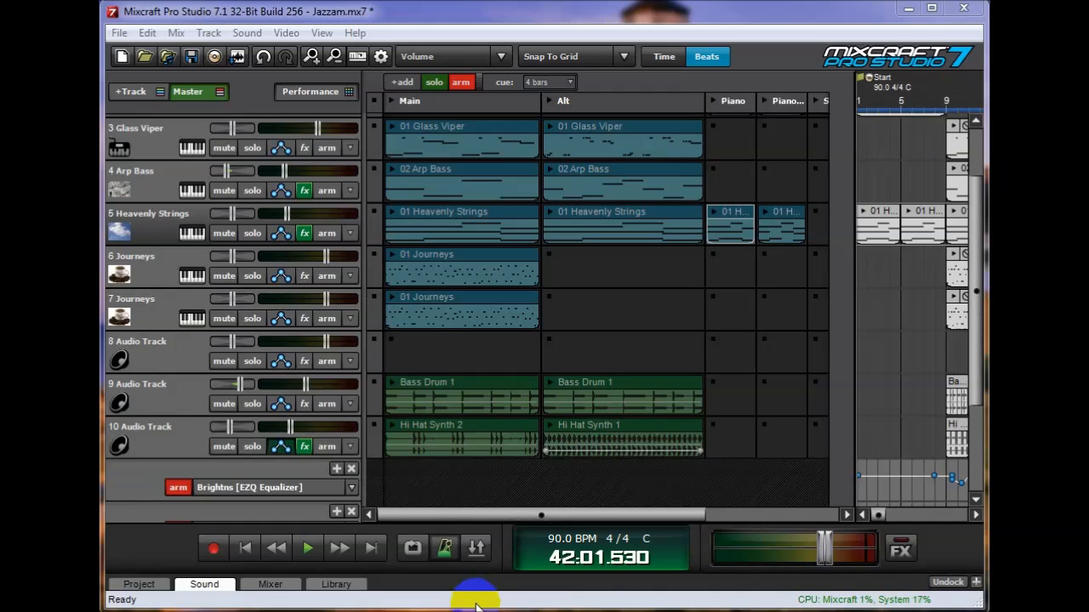
mouse_move(357, 56)
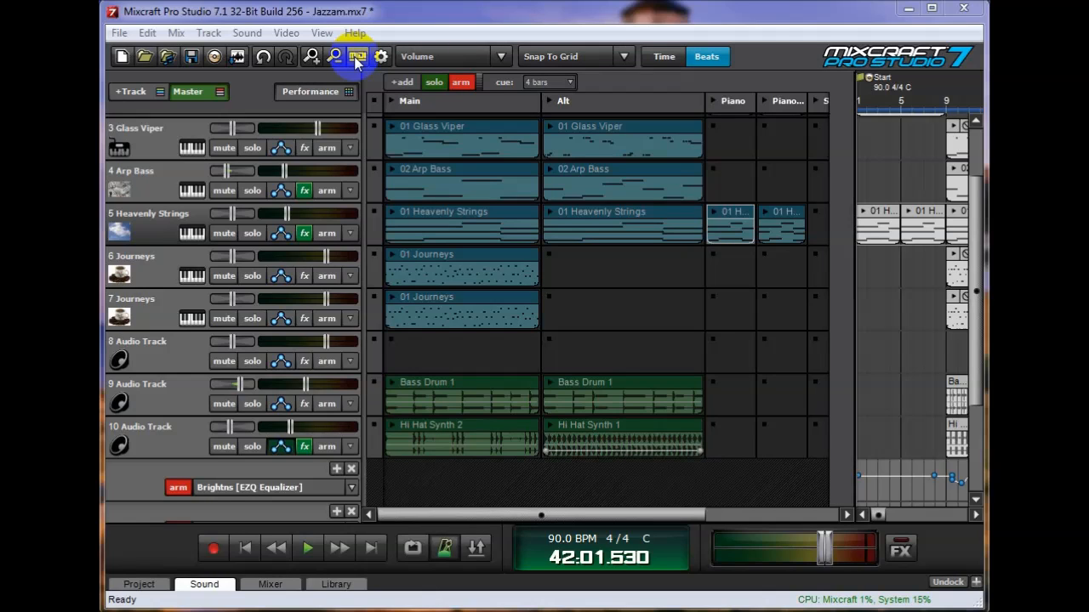
click(357, 56)
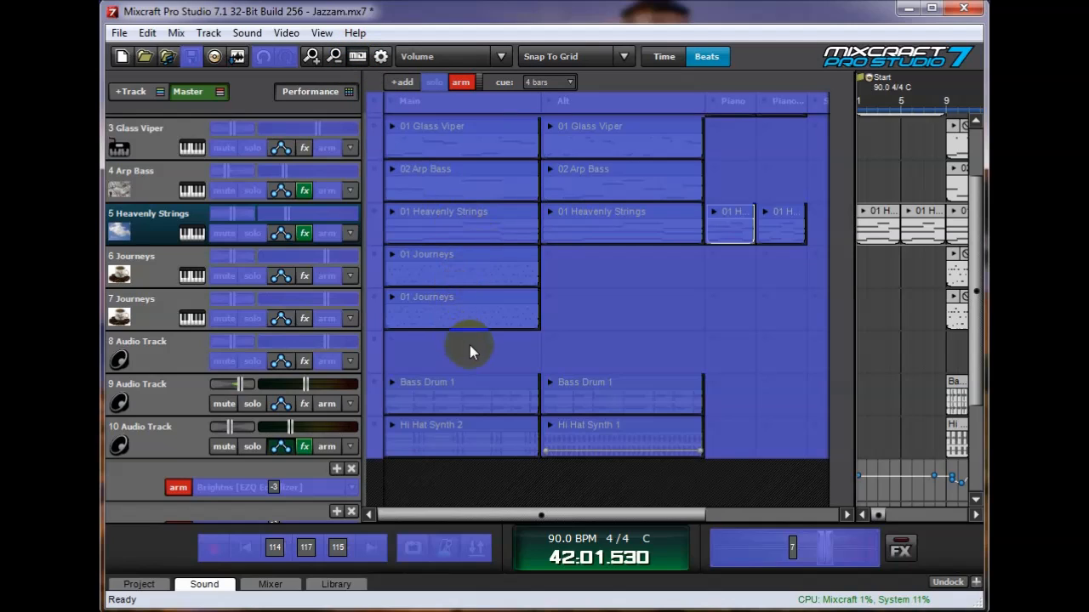
mouse_move(459, 169)
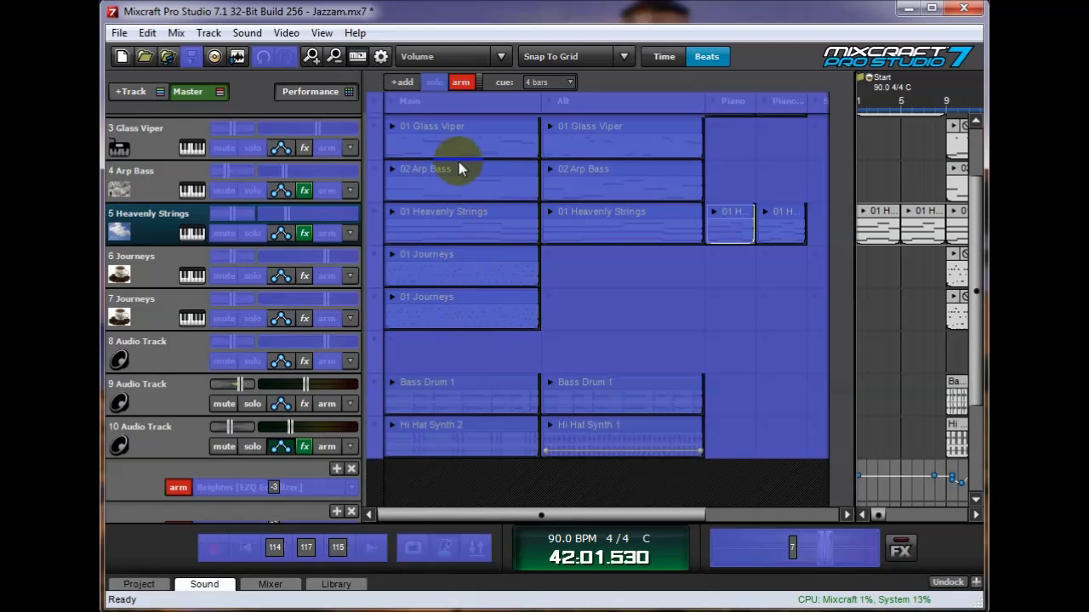
mouse_move(468, 143)
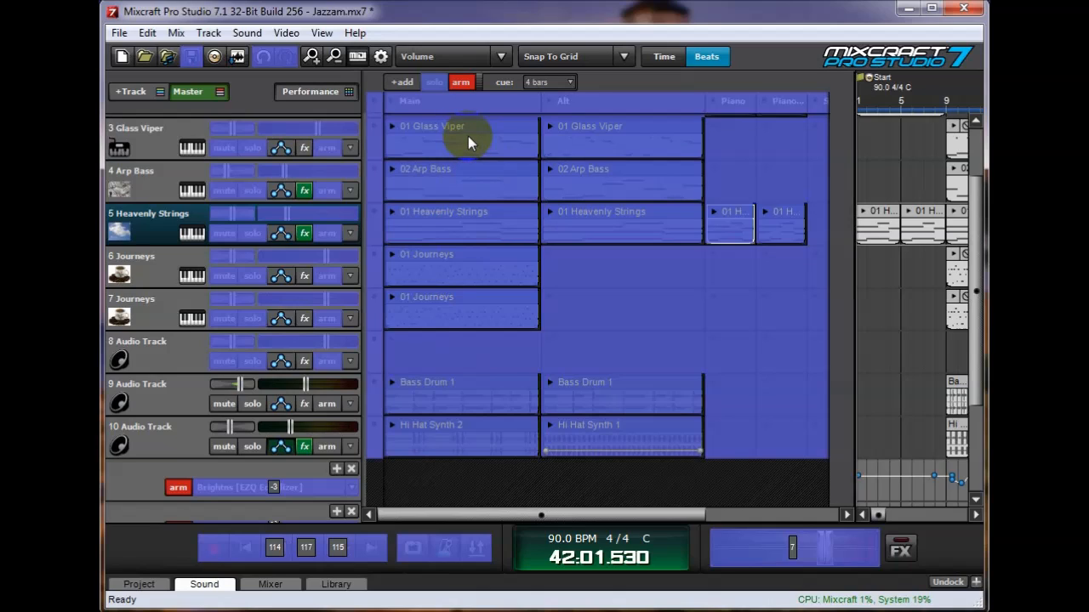
mouse_move(453, 238)
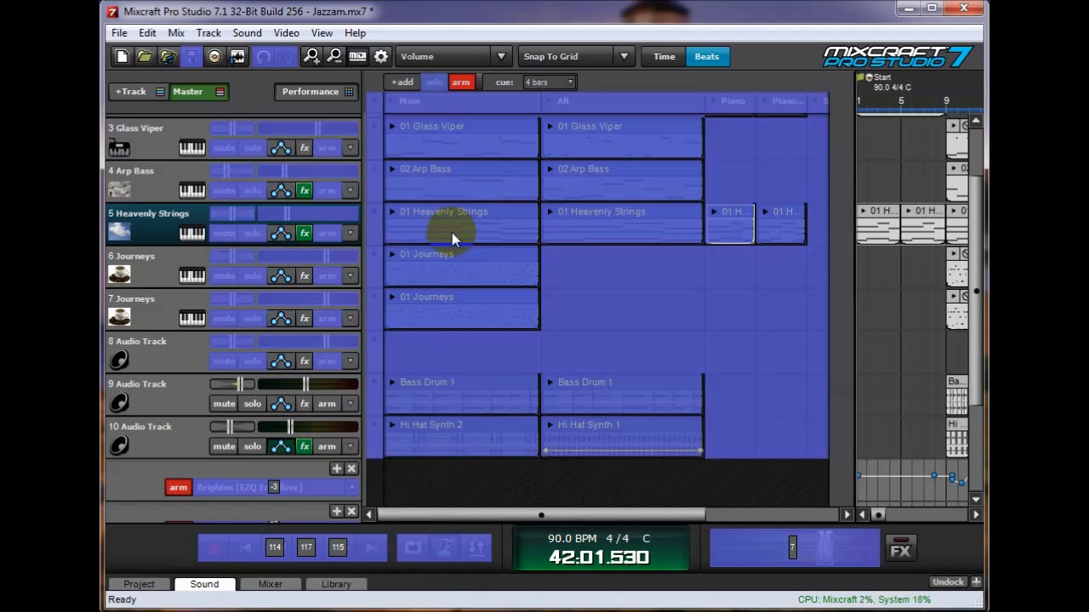
mouse_move(456, 211)
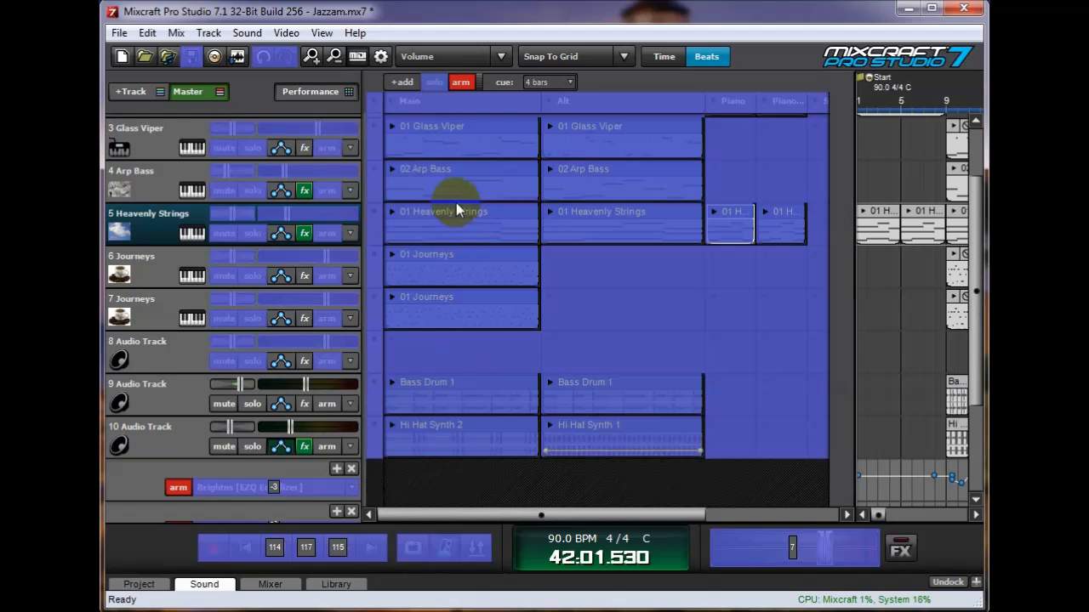
mouse_move(463, 400)
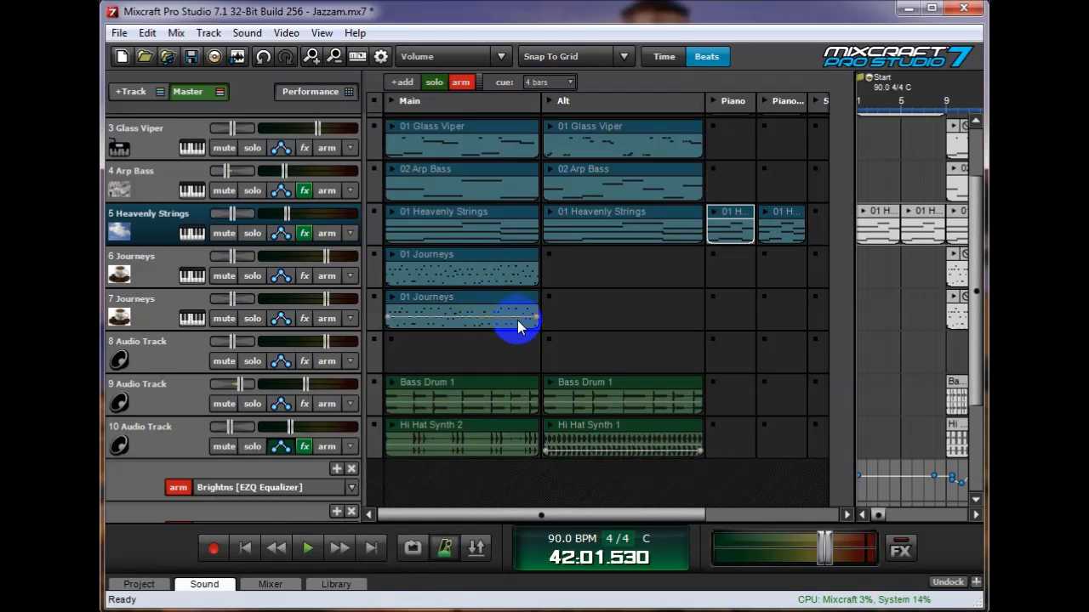
mouse_move(511, 336)
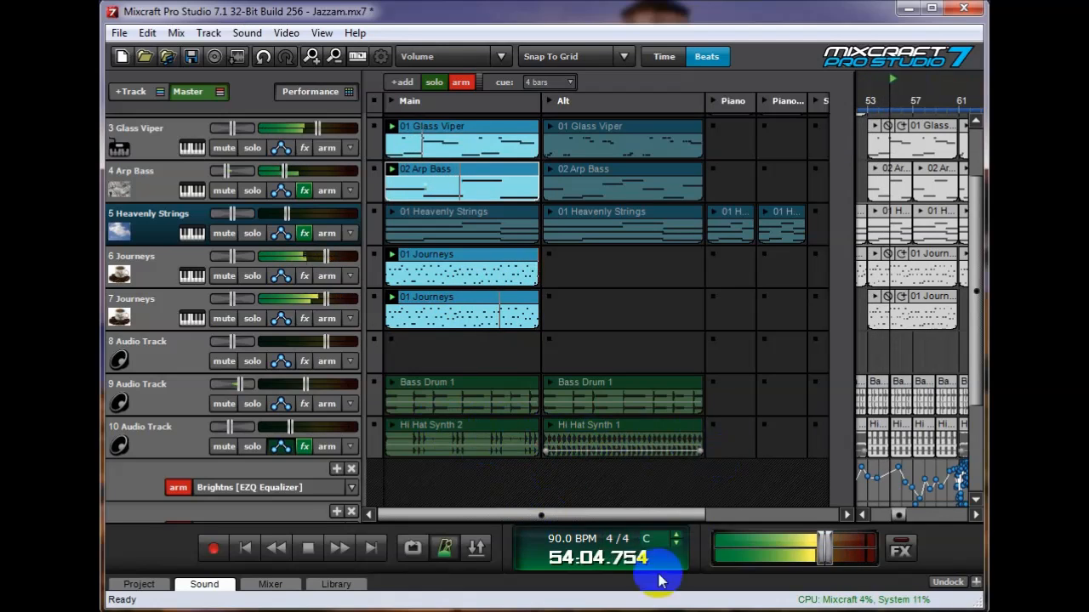
Step: Stop live clip playback and arm track 1 Glass Viper for recording in example.mix7
click(306, 548)
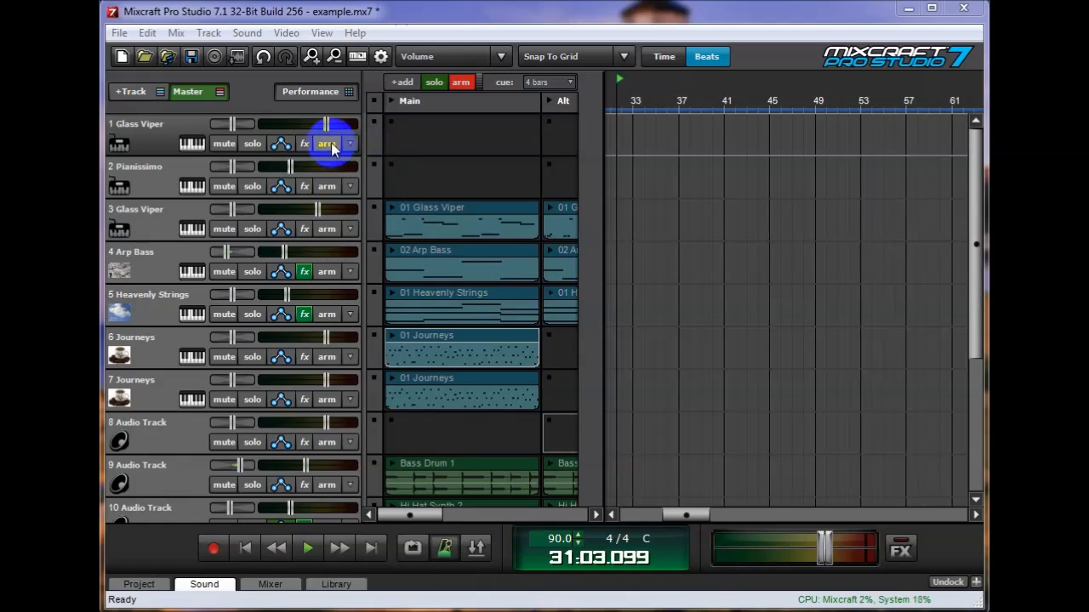
click(327, 143)
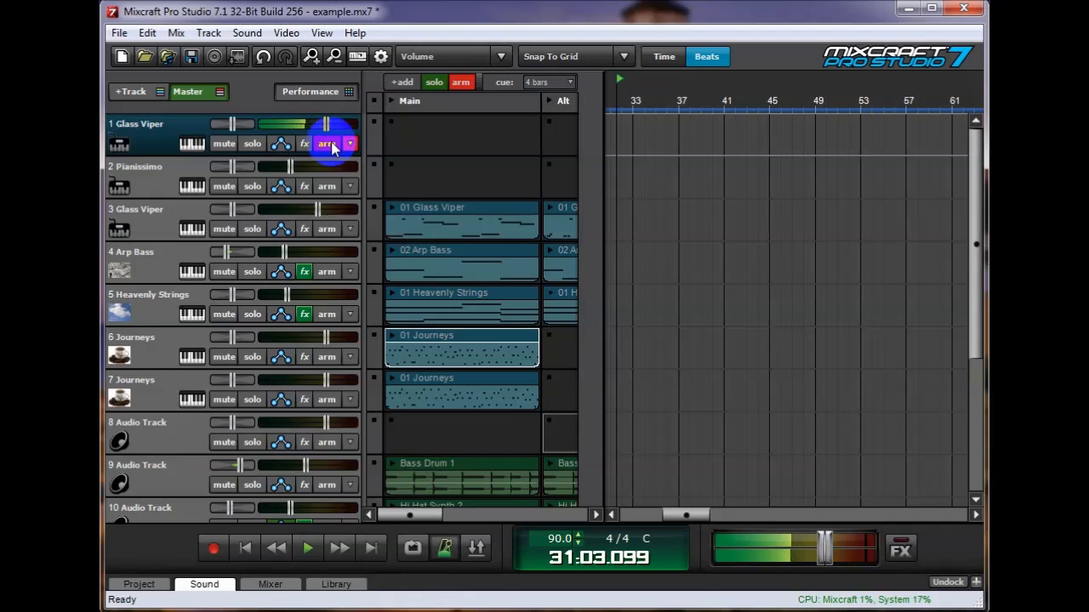
click(327, 143)
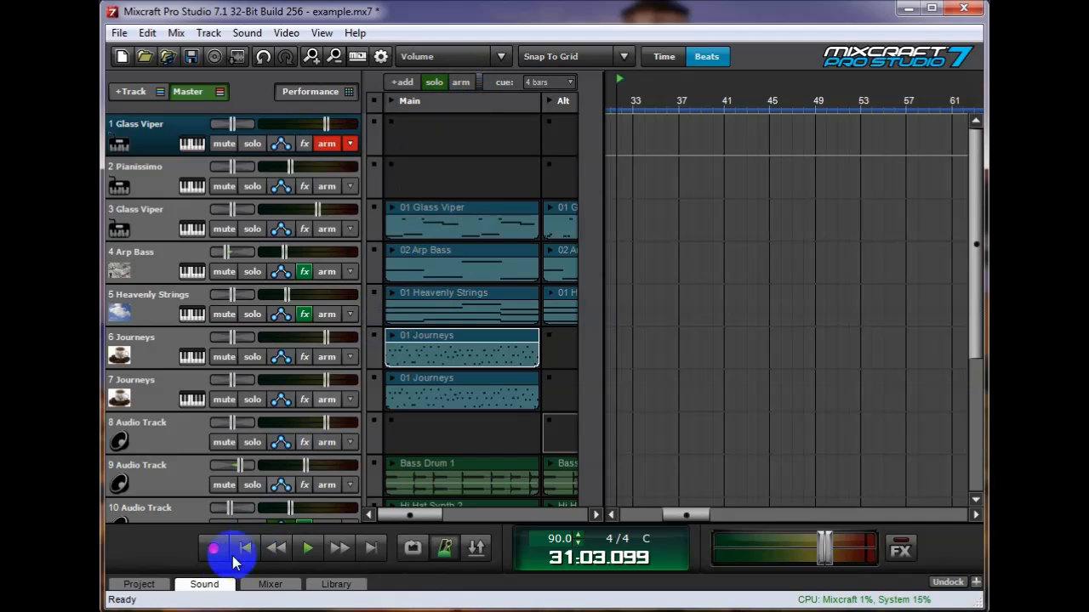
Step: Record the live clip performance onto the Glass Viper track from bar 1 to about bar 87
click(213, 548)
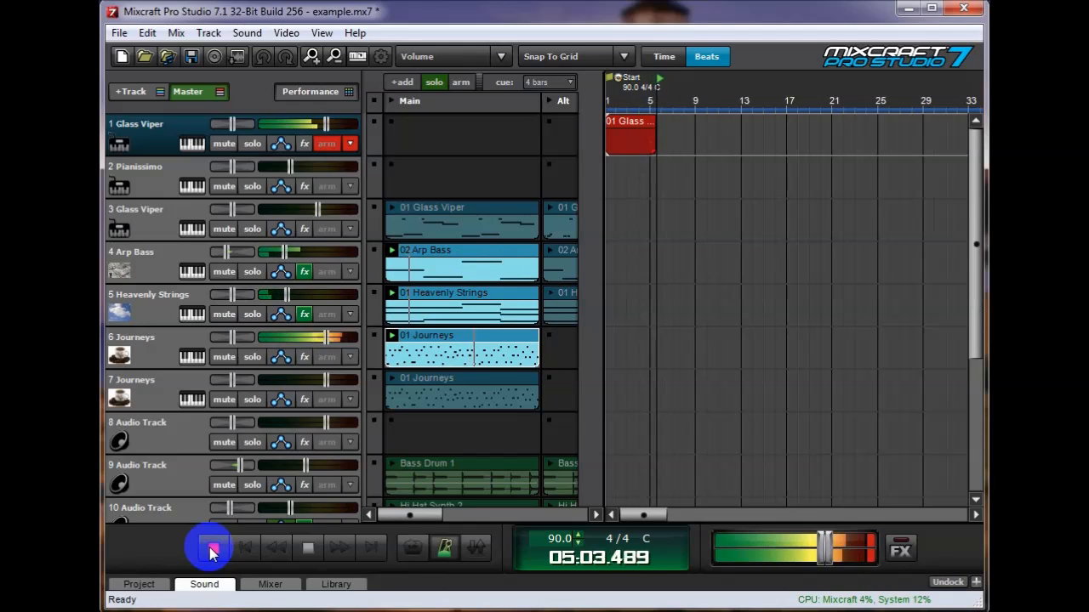
click(211, 548)
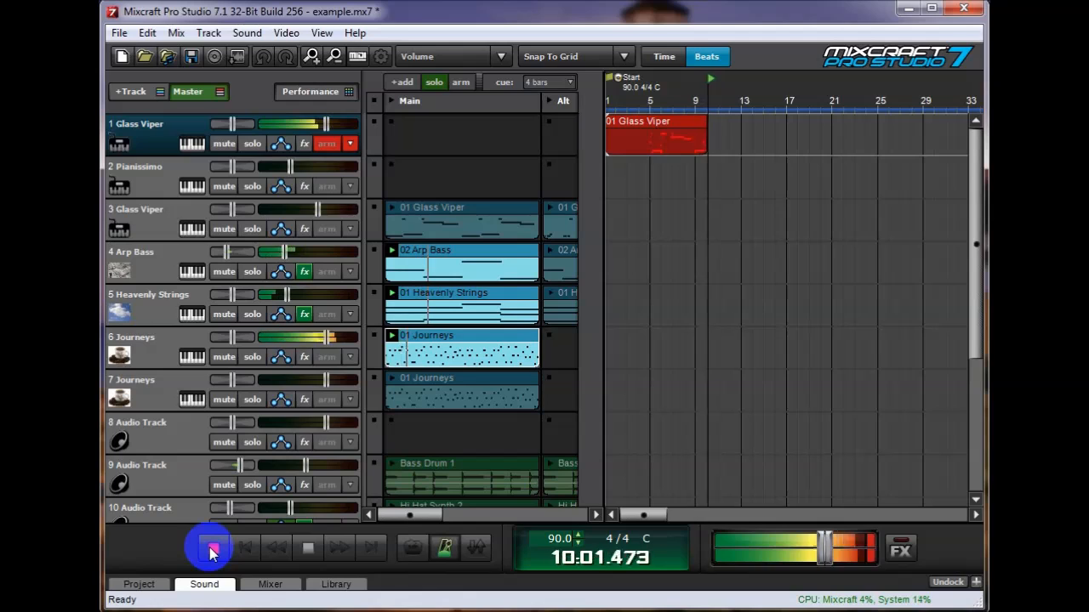
click(209, 548)
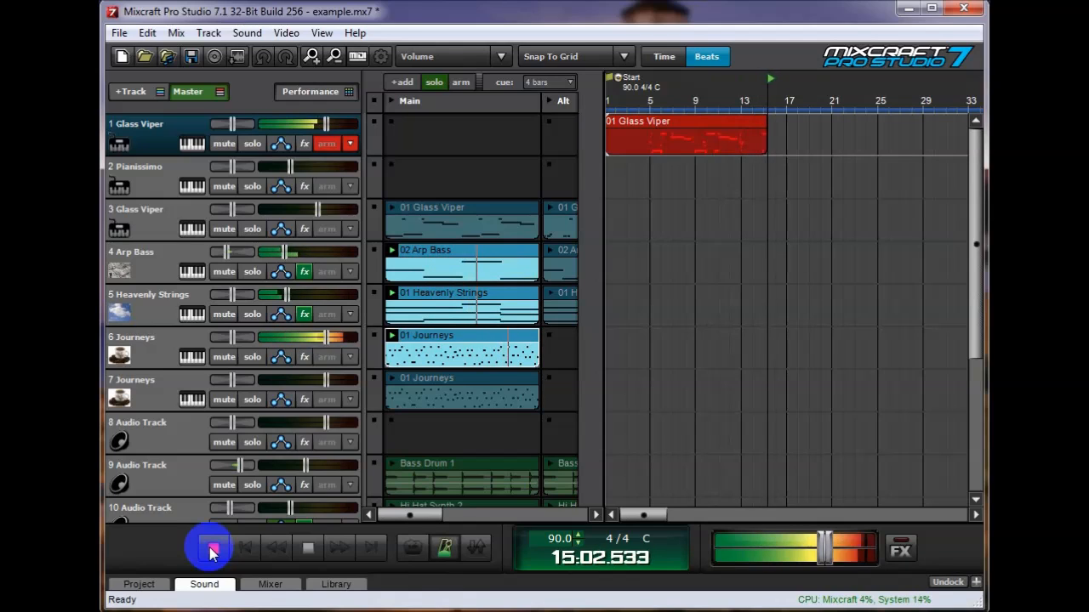
click(211, 548)
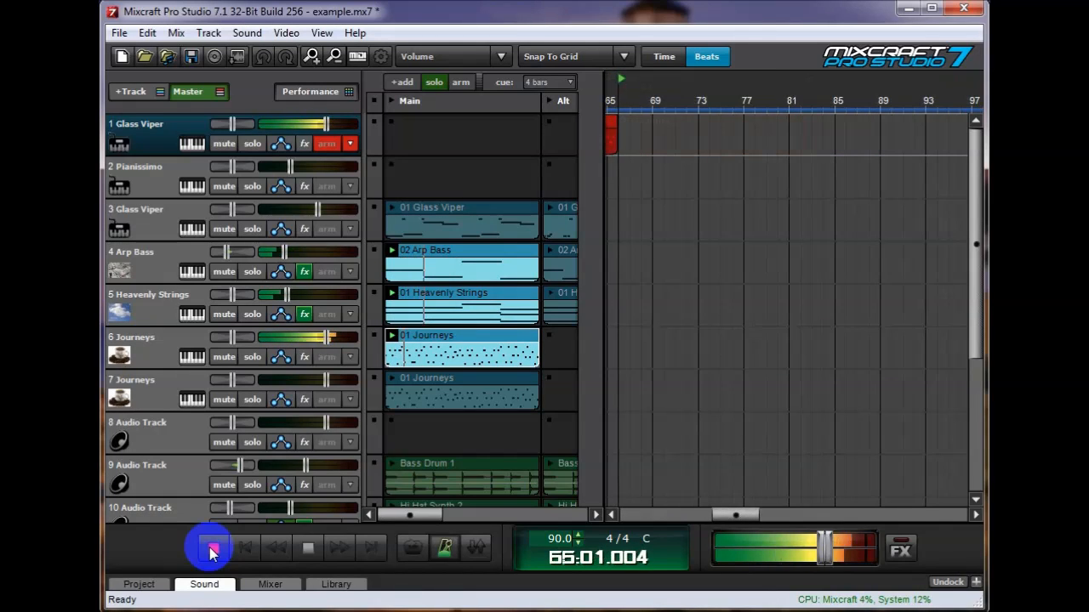
click(211, 548)
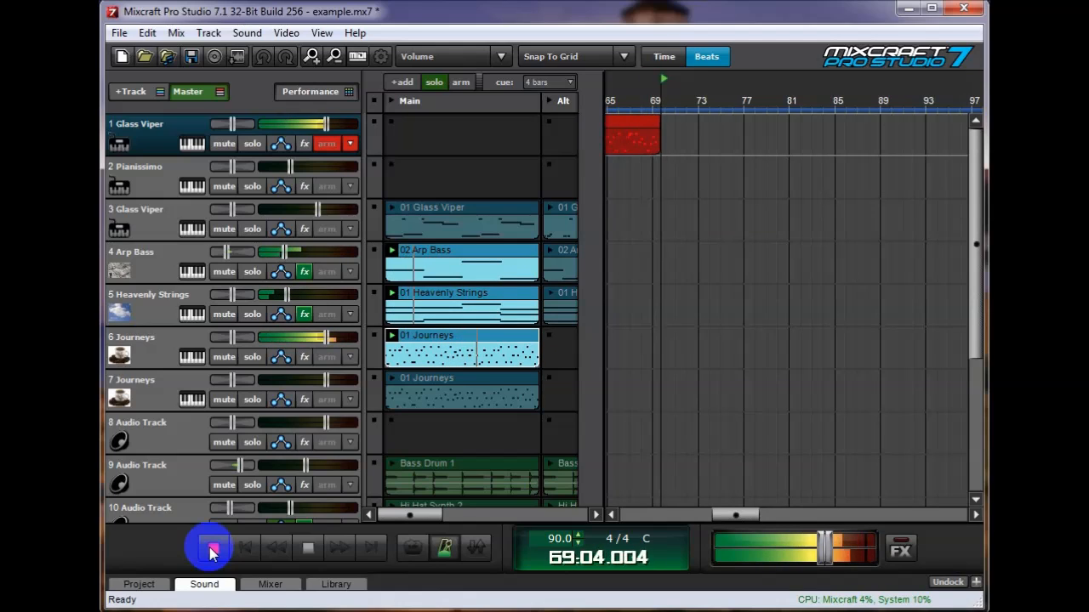
click(211, 548)
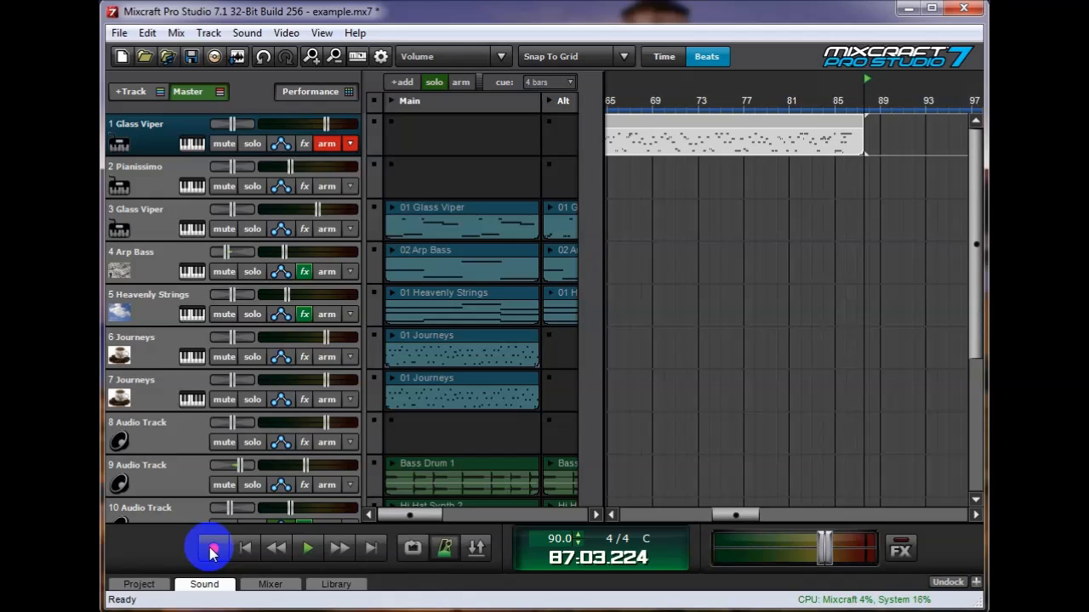
Step: Stop recording, select the Glass Viper clip and set the playhead at bar 13 for a split
click(211, 548)
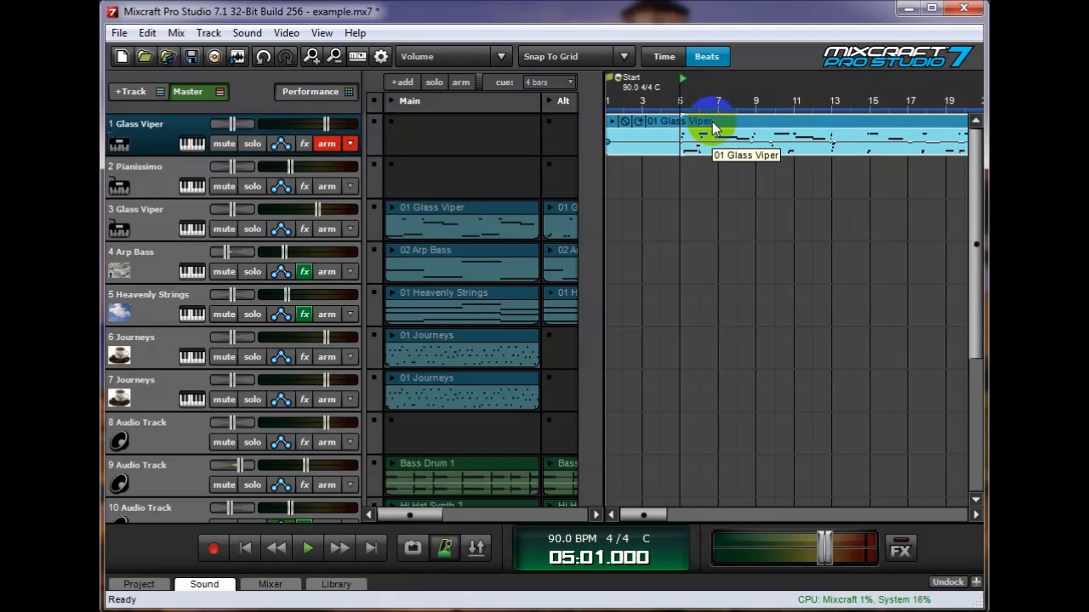
click(306, 548)
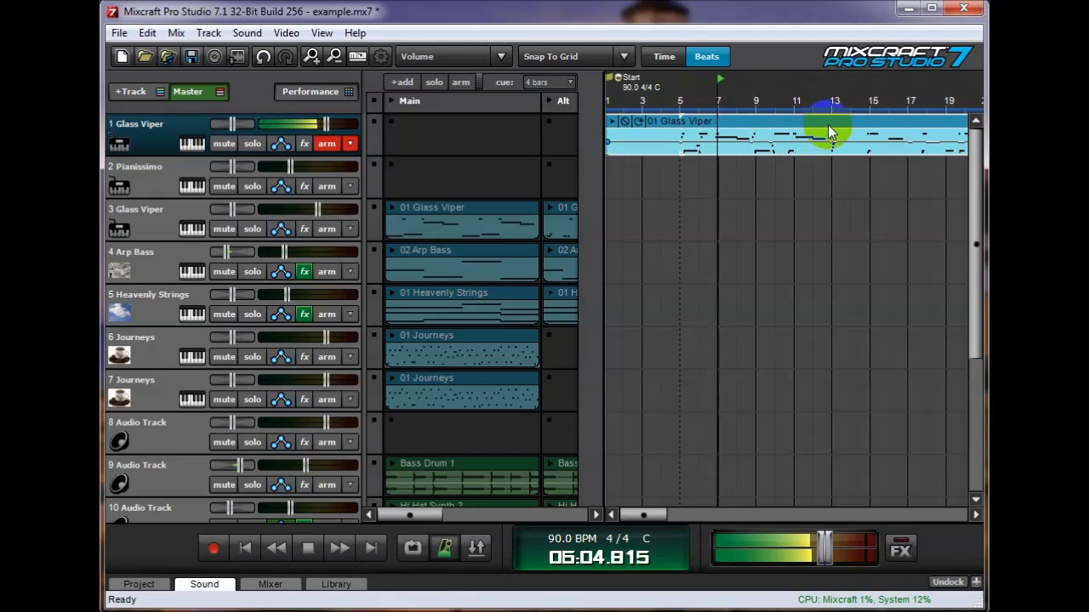
click(308, 548)
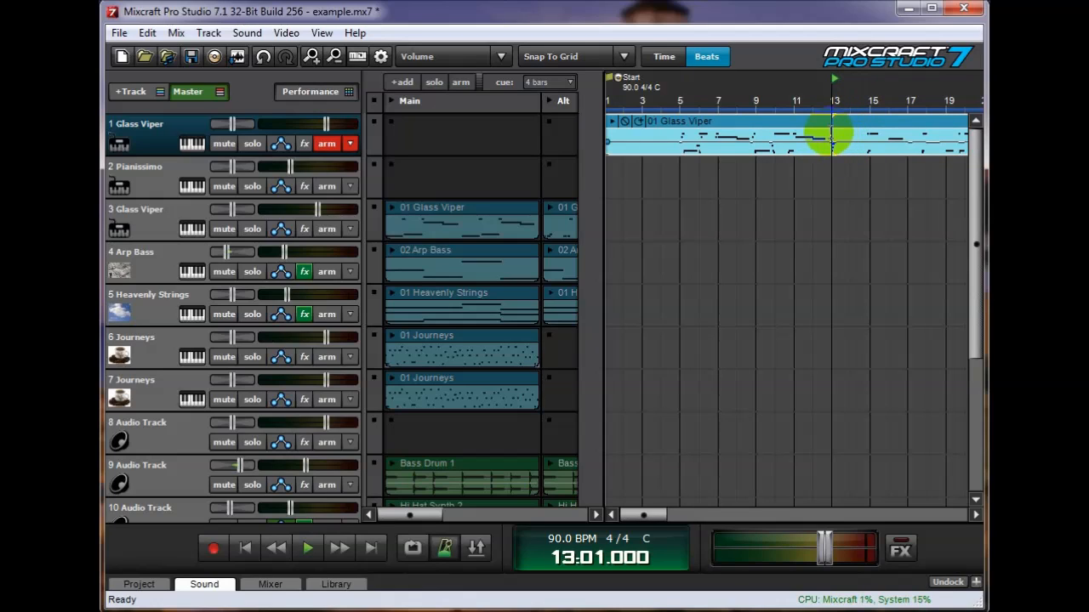
mouse_move(824, 170)
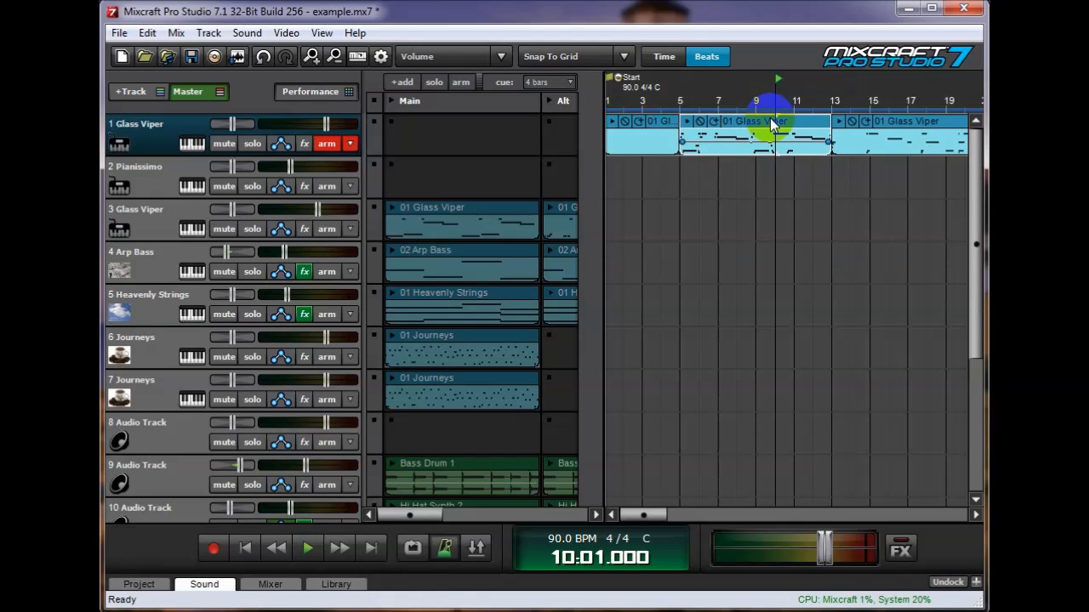
Step: Bring up the sliced Glass Viper clip's options and details pane for moving a slice to the Main scene
right_click(769, 122)
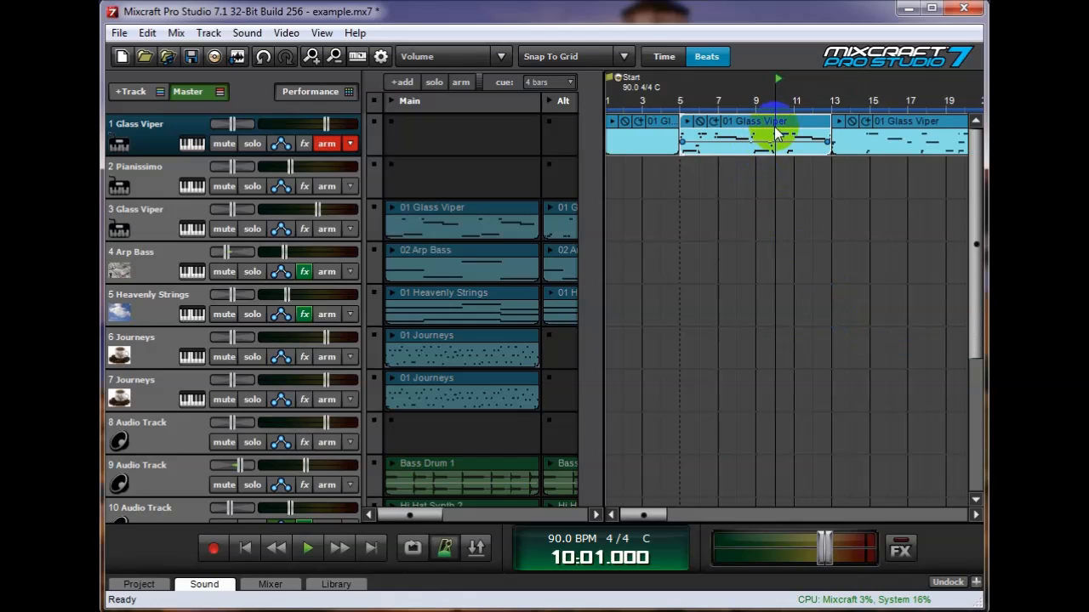
double_click(753, 132)
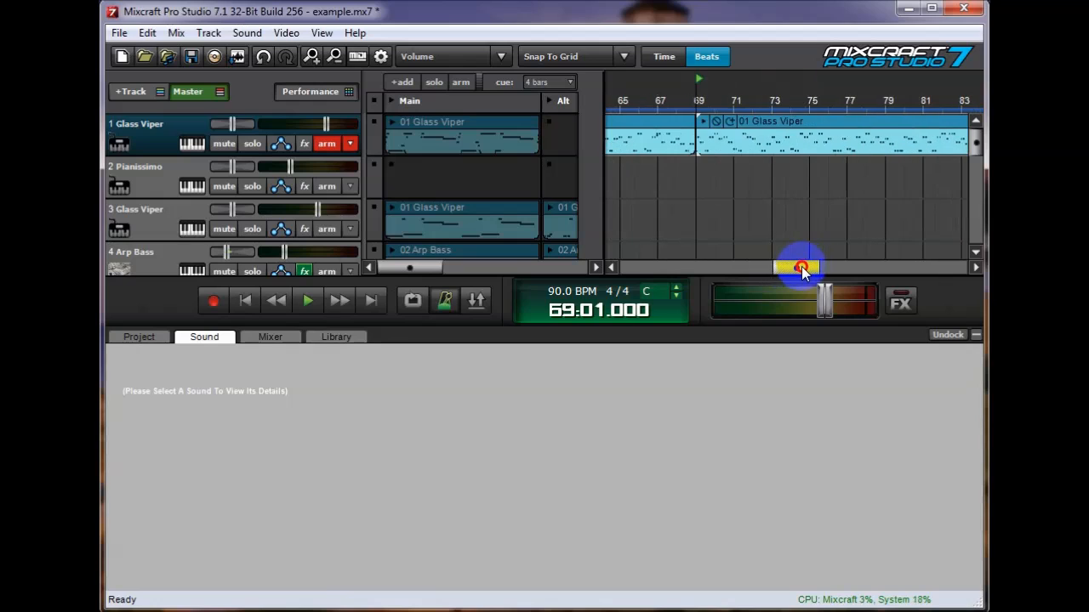
Step: Set the Glass Viper slice to 4 bars, place it in the Alt scene and launch it
double_click(799, 137)
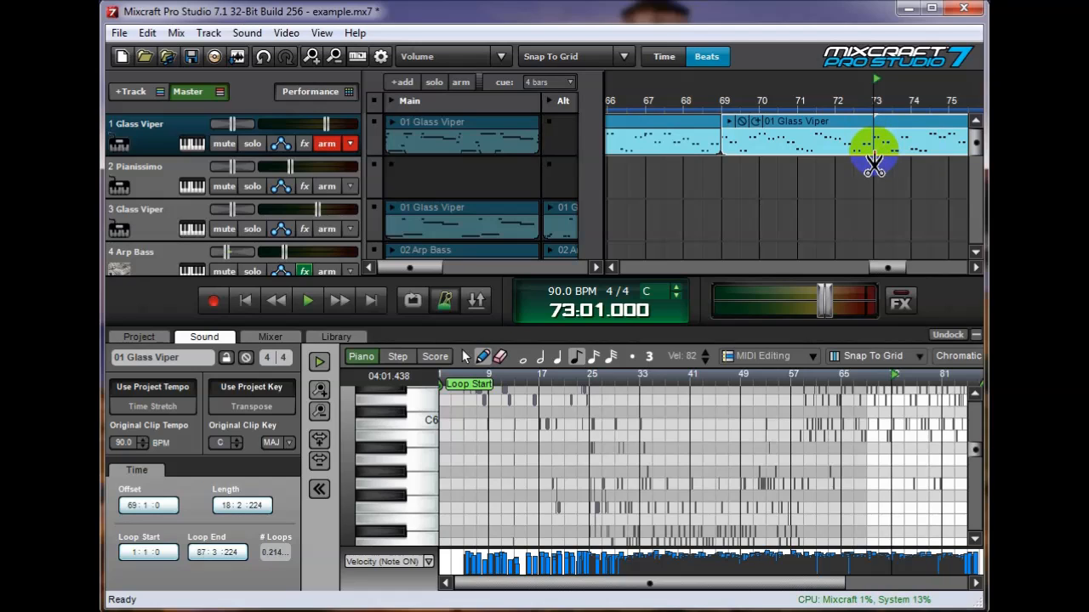
click(842, 128)
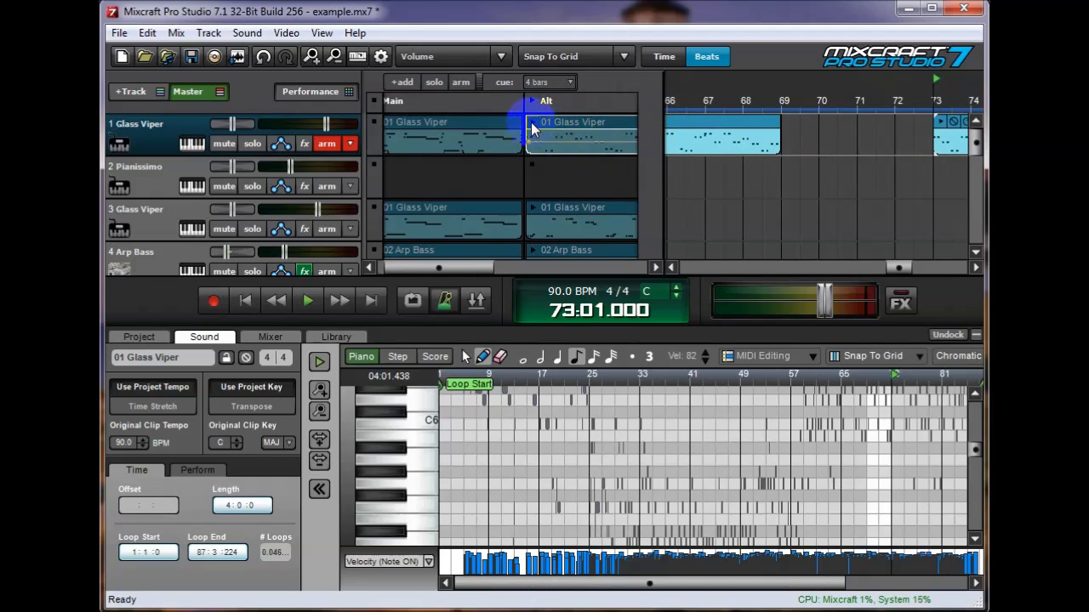
click(306, 300)
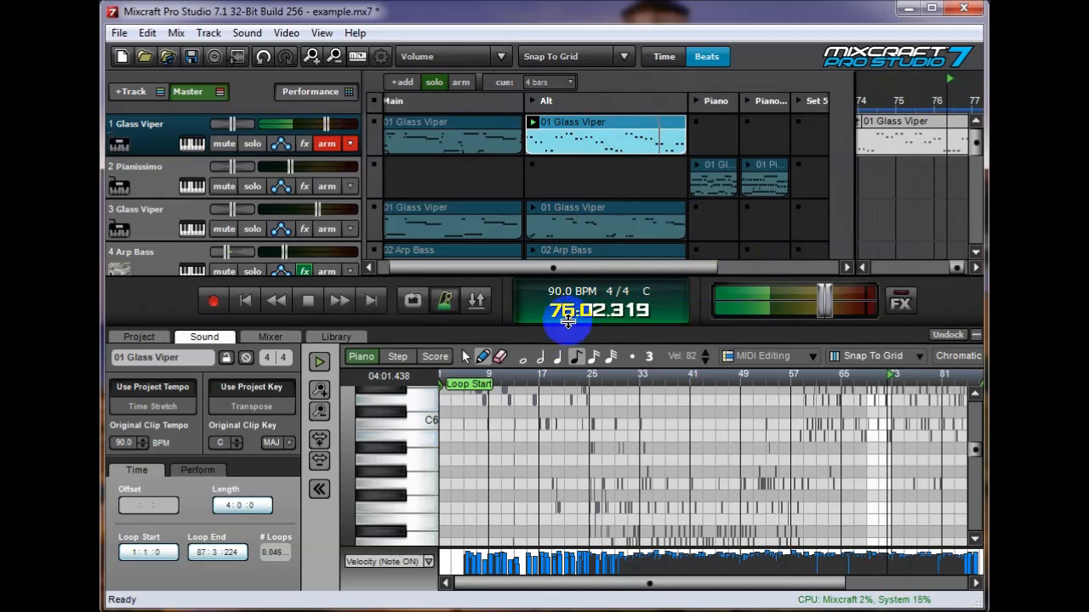
click(306, 299)
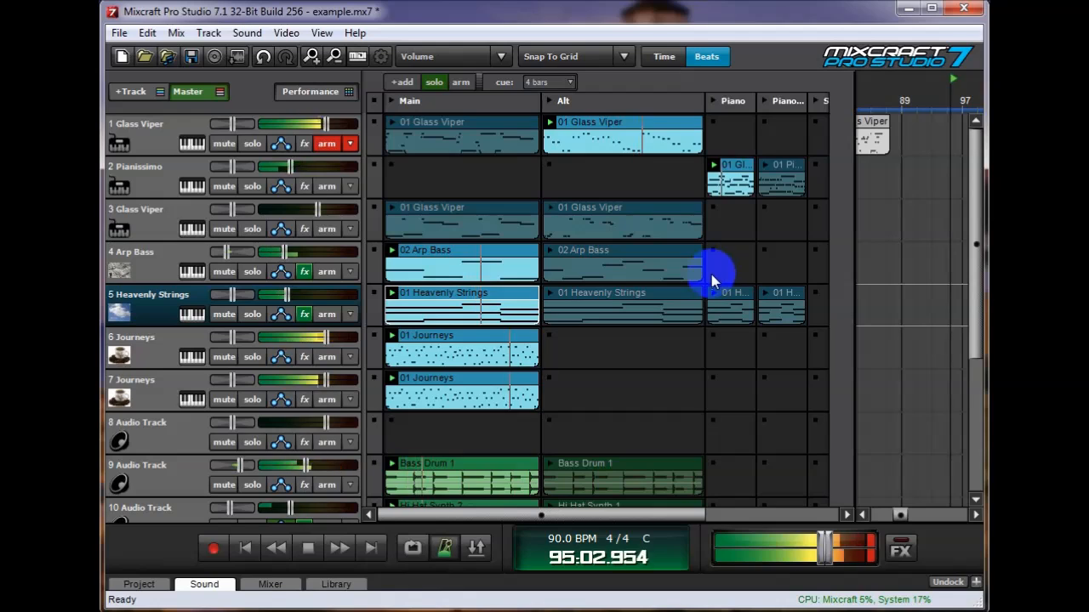
Step: Control transport playback while bass, strings, Journeys and drum slices fill the scene columns
click(306, 548)
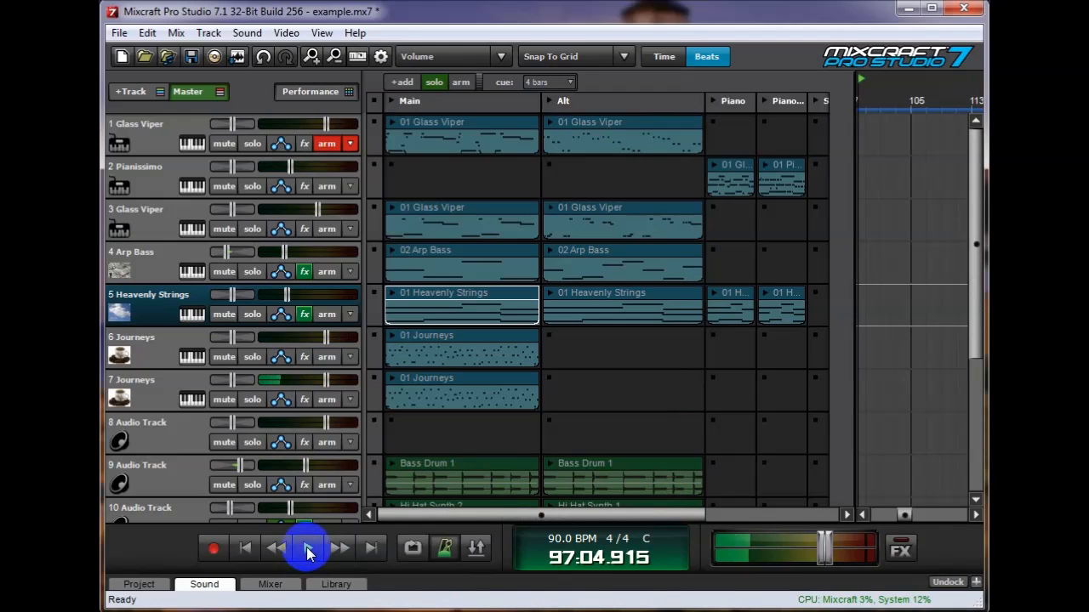
Step: Rewind to bar 1, arm the Performance panel and set a two-measure recording count-in
click(306, 547)
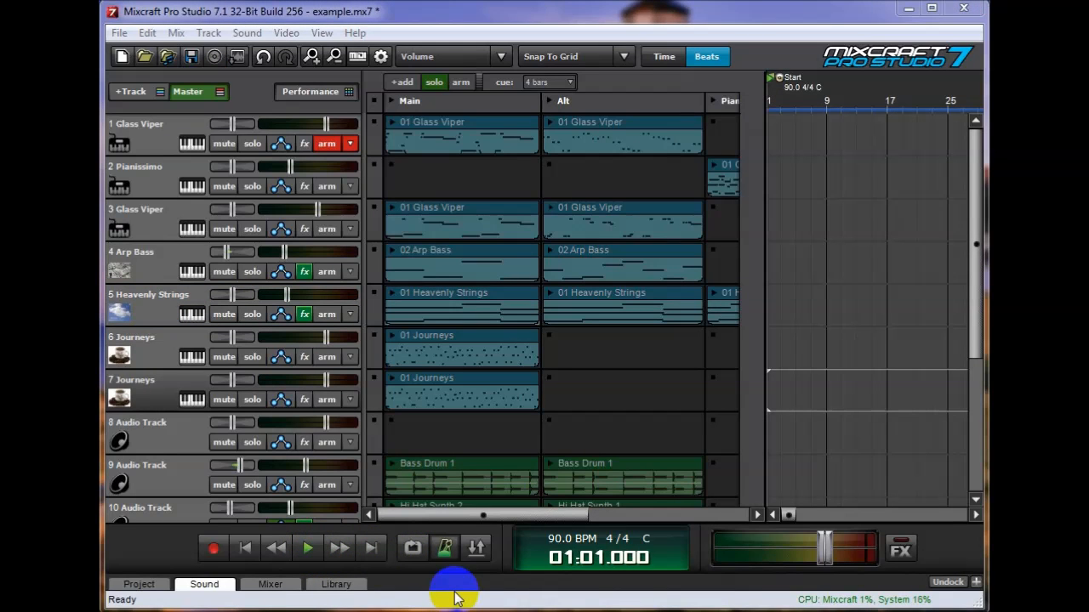
mouse_move(467, 588)
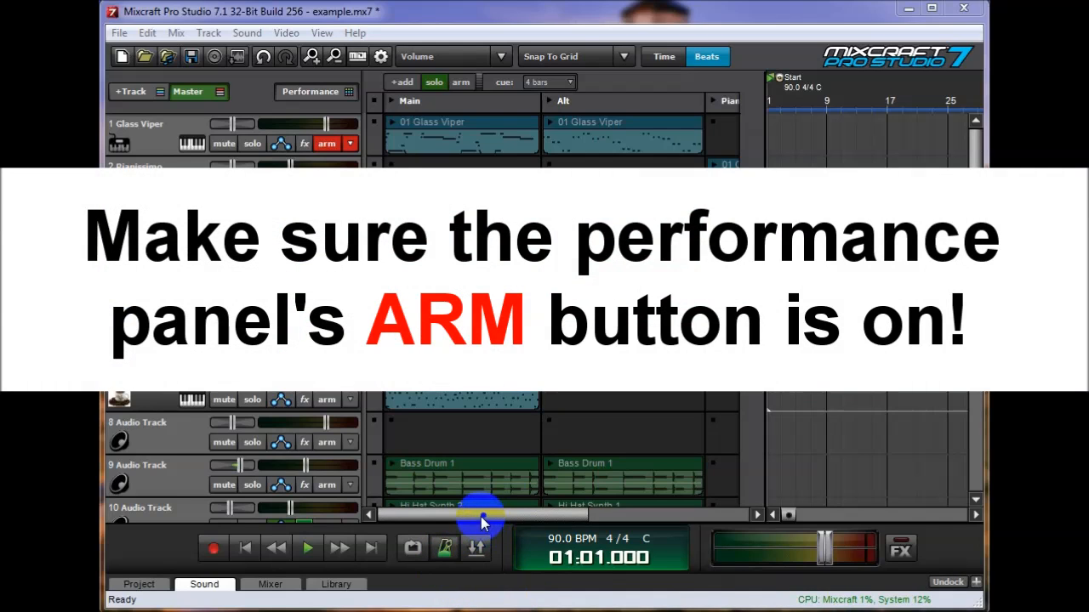
click(446, 548)
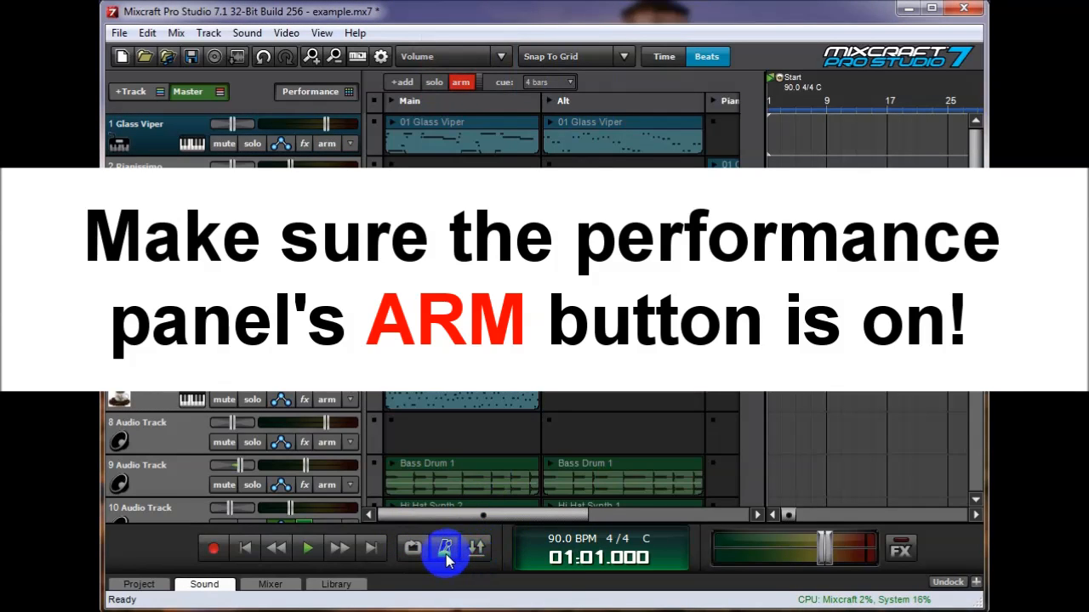
click(445, 548)
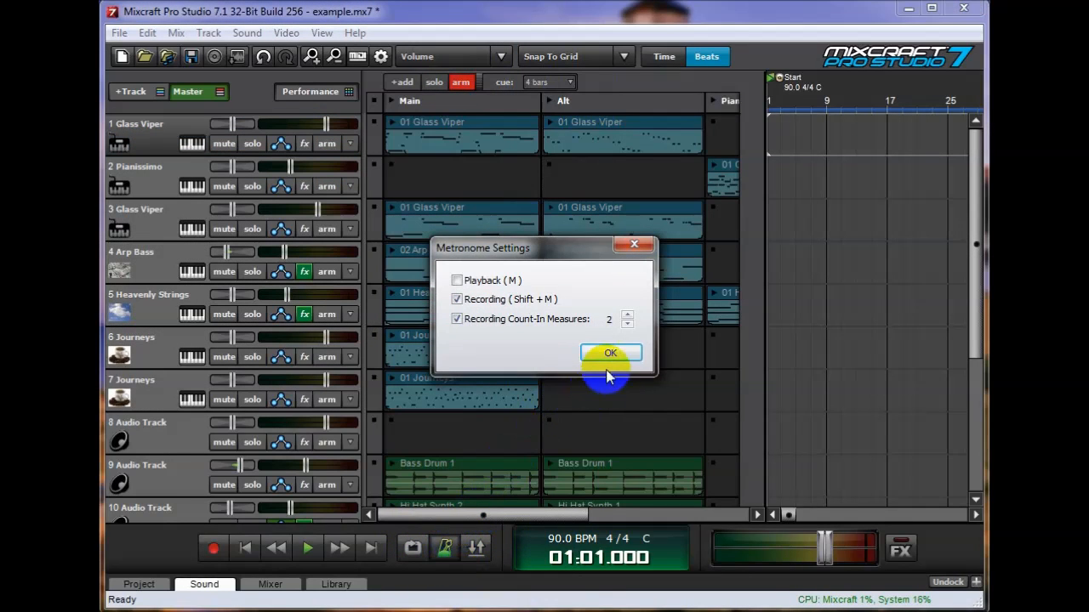
mouse_move(463, 462)
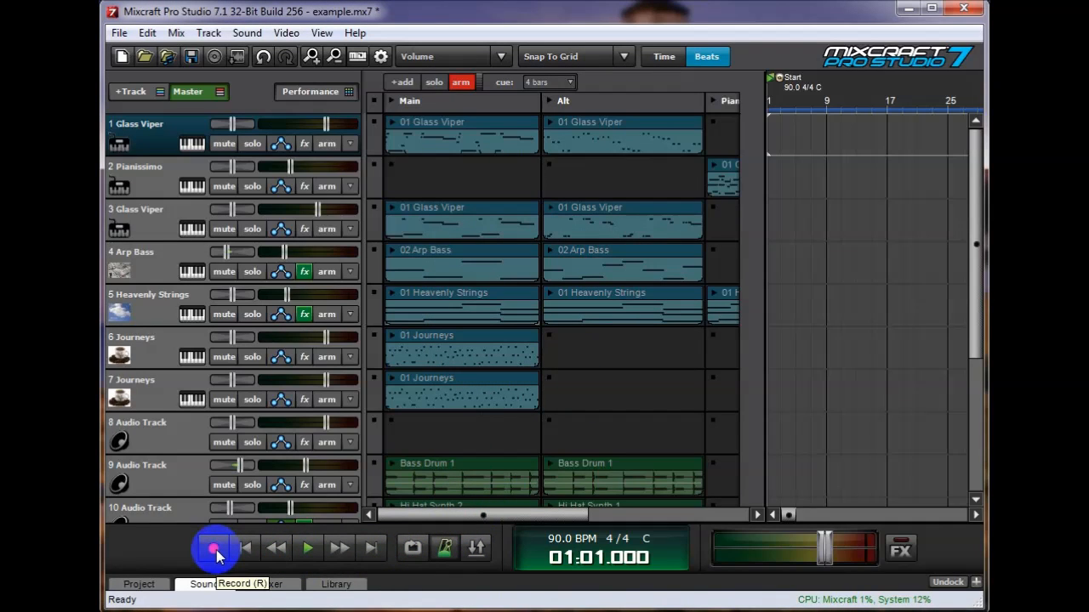
Step: Record the live scene performance onto the timeline, following it to about bar 27
click(214, 548)
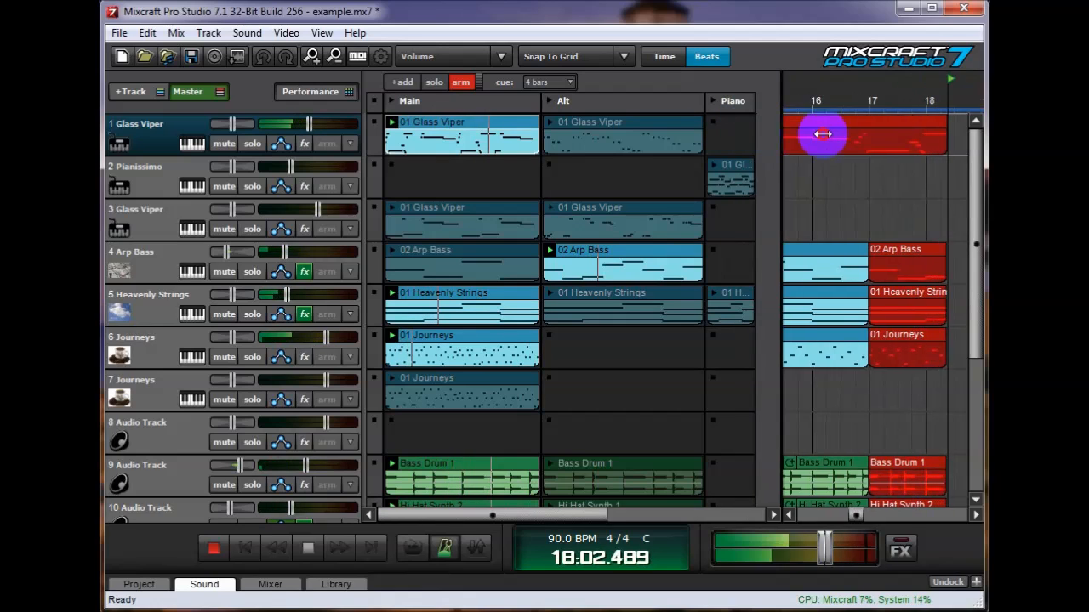
scroll(right, 3)
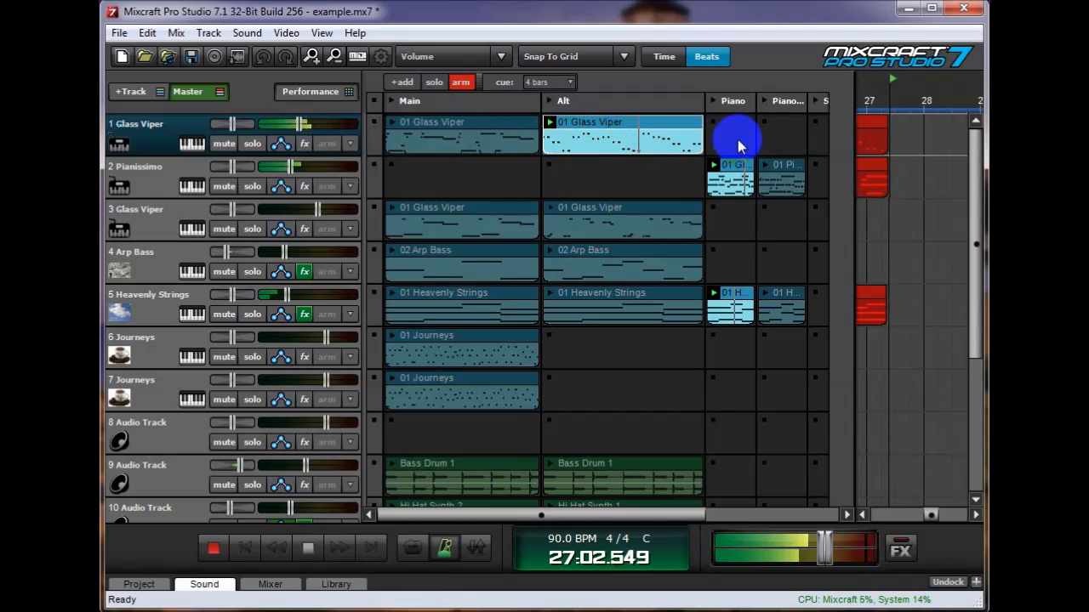
mouse_move(765, 102)
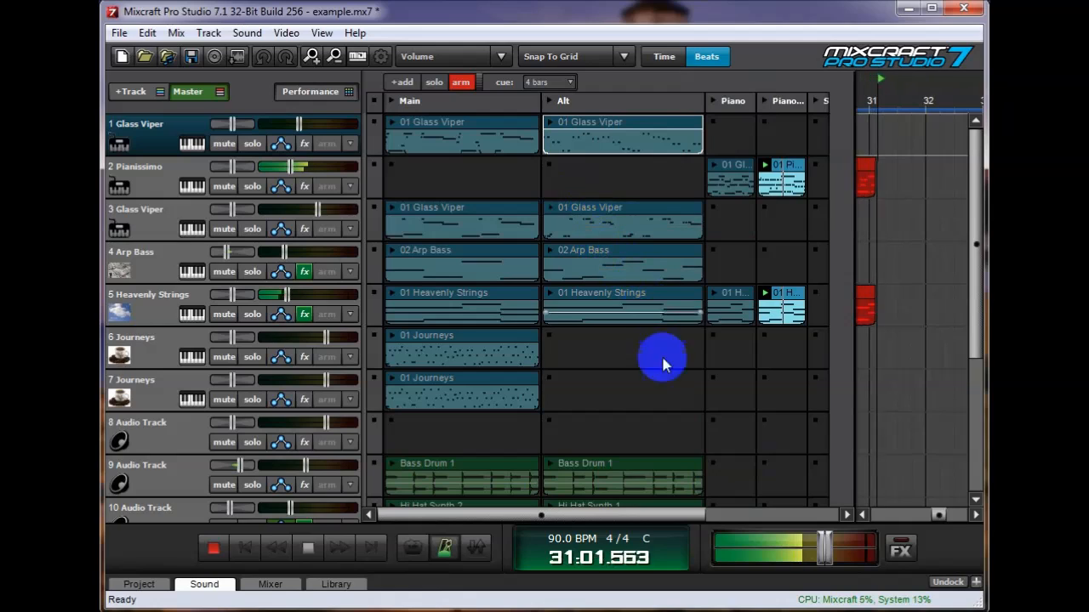
Step: Stop recording at about bar 31 and move the playback position near the song start
click(306, 548)
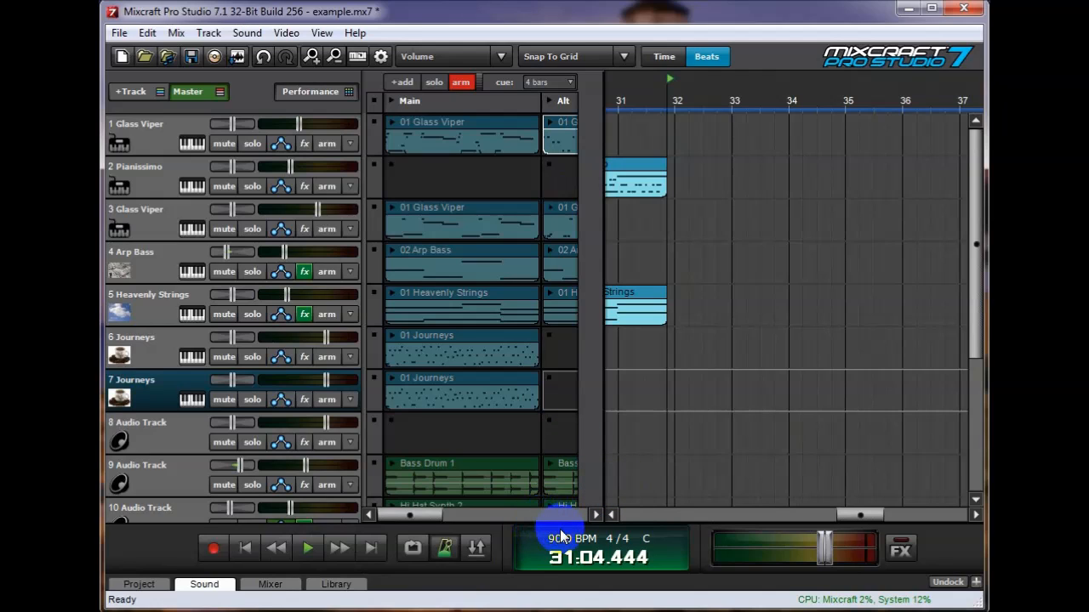
mouse_move(854, 517)
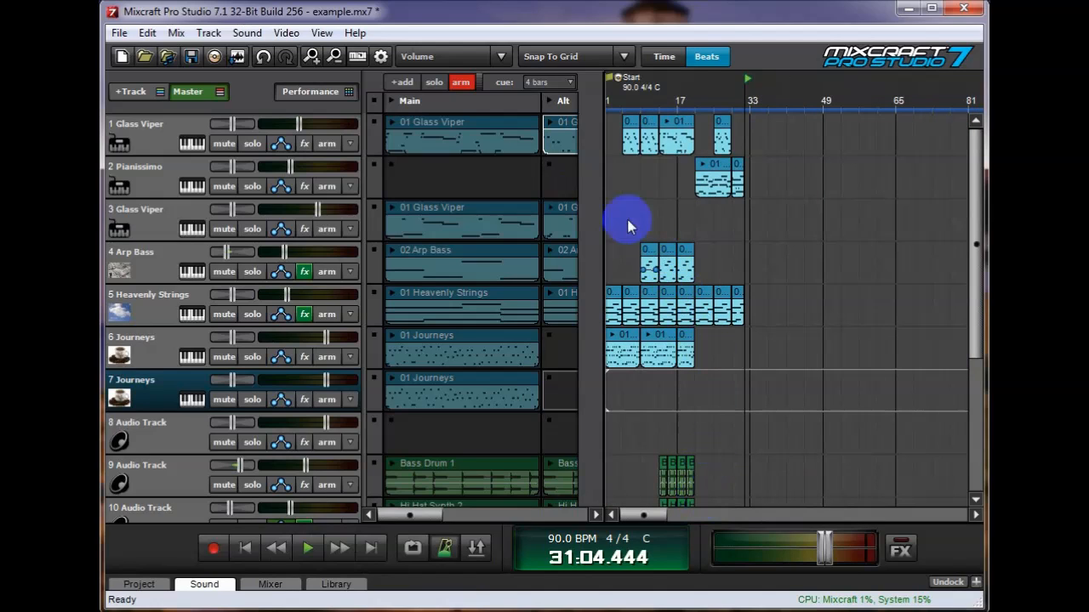
click(628, 102)
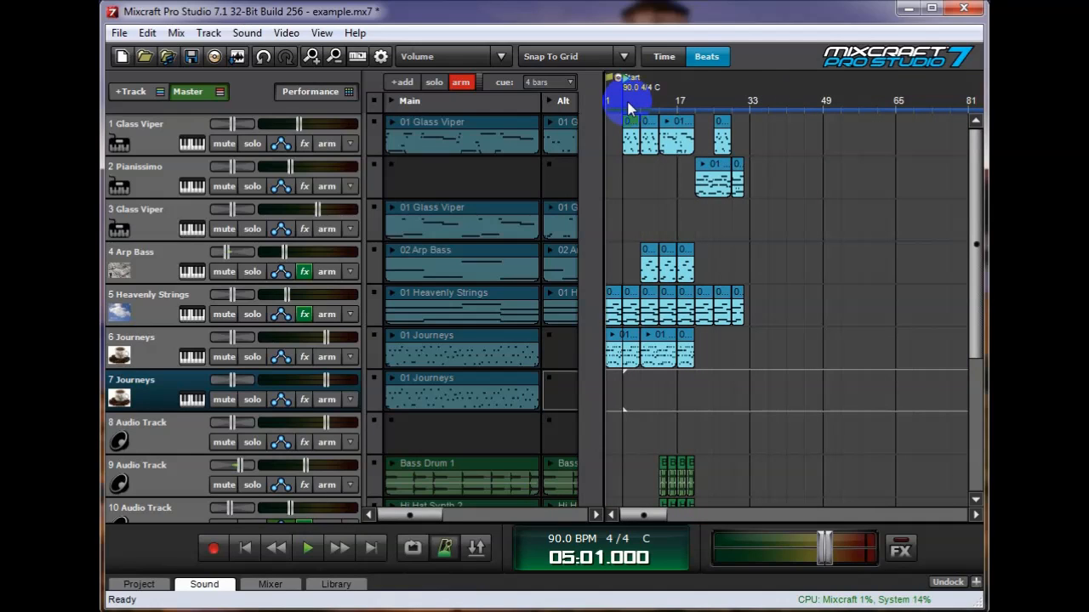